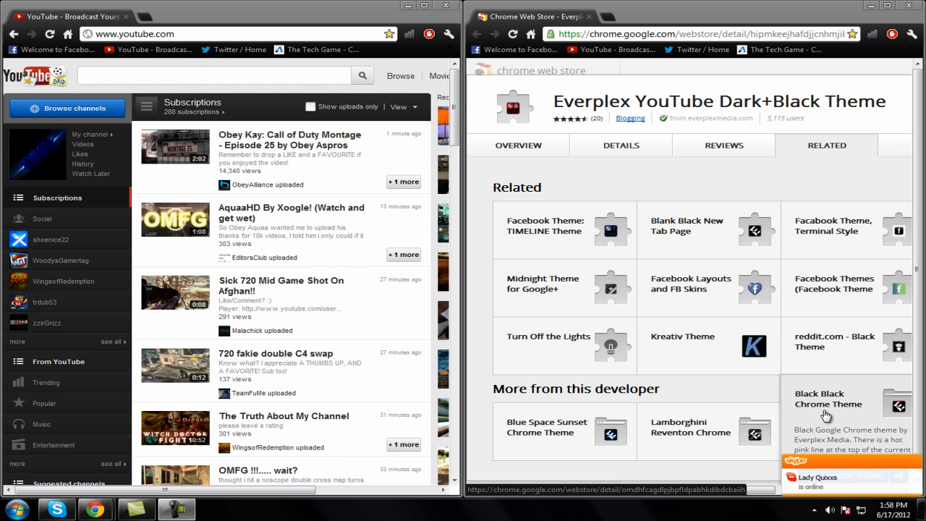
pyautogui.moveTo(788, 398)
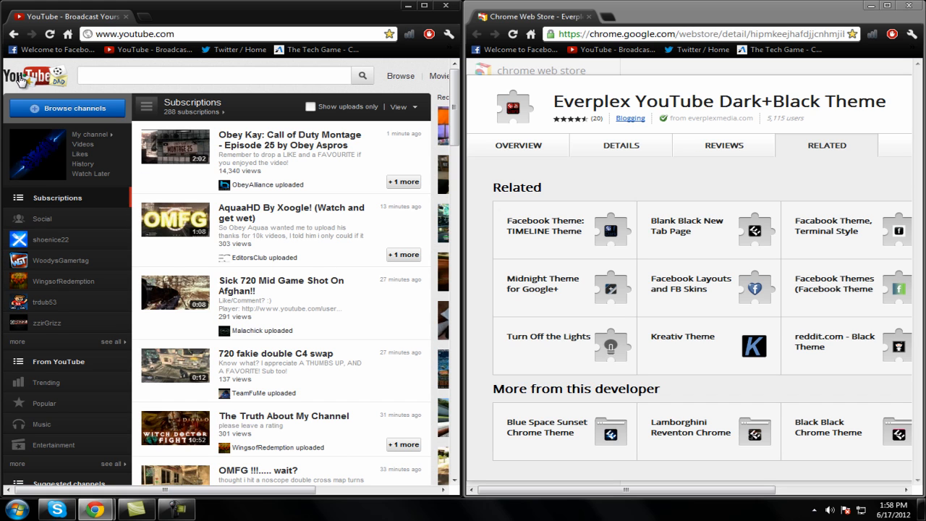
# Step: Scroll the Web Store listing so the extension's Add to Chrome button comes into view
pyautogui.scroll(-3)
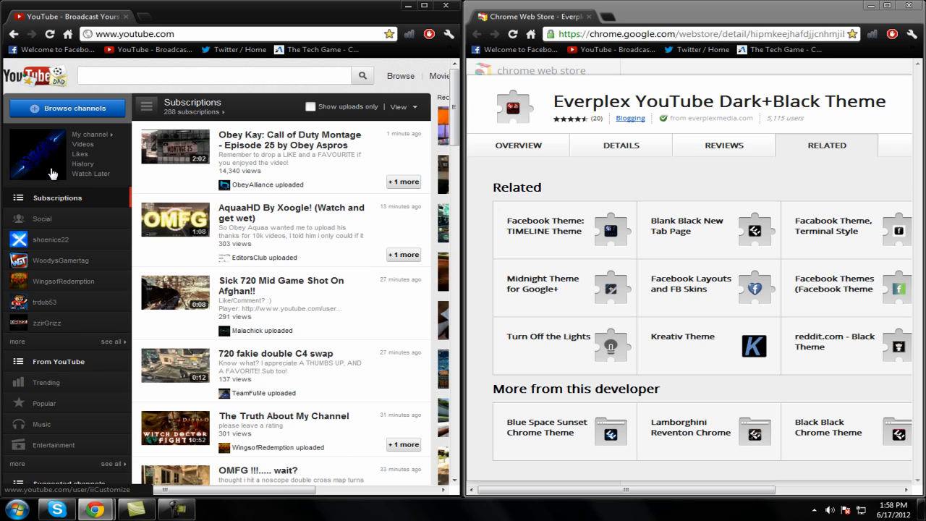
pyautogui.moveTo(55, 171)
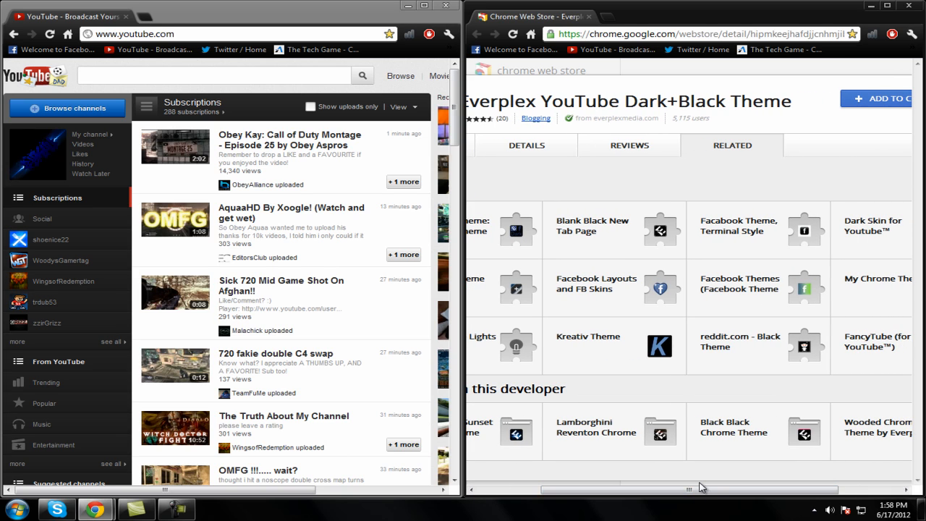
pyautogui.moveTo(702, 489); pyautogui.dragTo(680, 489)
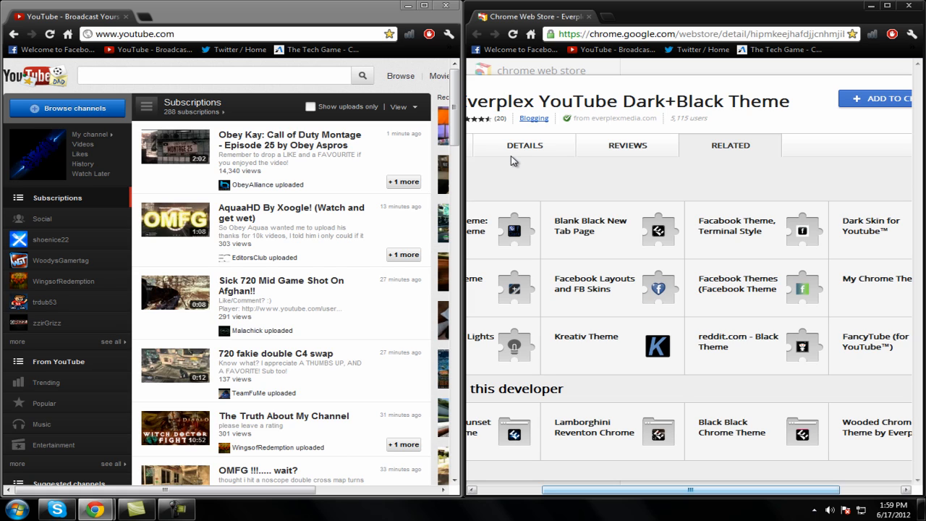
pyautogui.moveTo(507, 152)
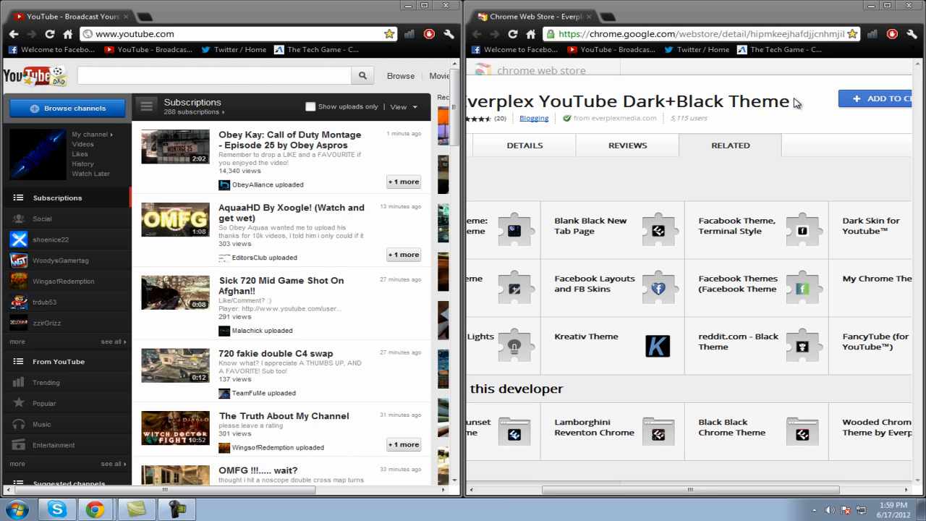
# Step: Add the Everplex YouTube Dark+Black Theme to Chrome and confirm the installation
pyautogui.click(875, 98)
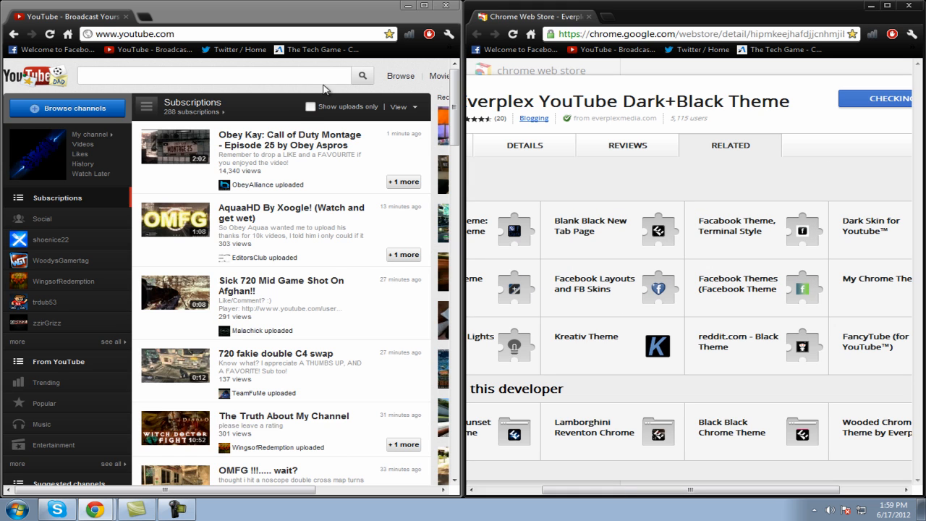
pyautogui.click(890, 98)
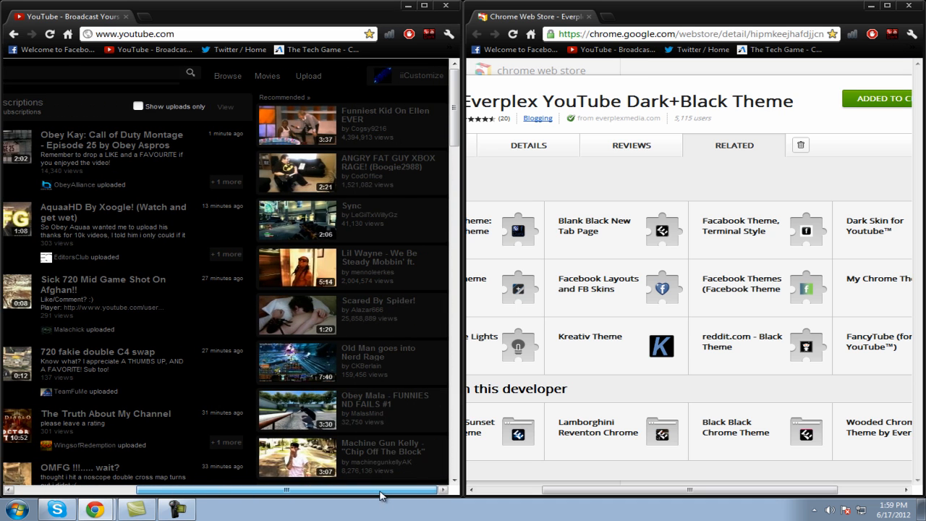
# Step: Play 'My Gaming Setup (V.6)+ NEW Intro!!!' from the now-dark YouTube homepage
pyautogui.scroll(-3)
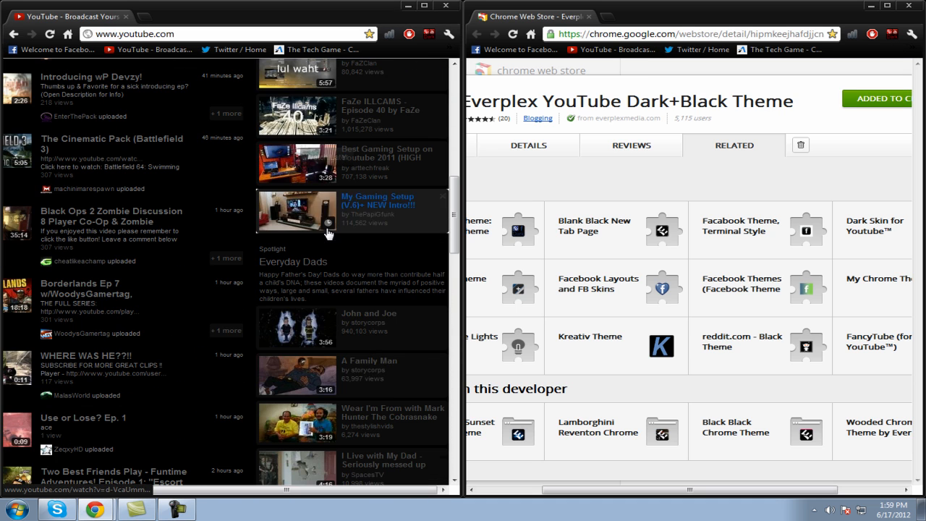
pyautogui.moveTo(375, 211)
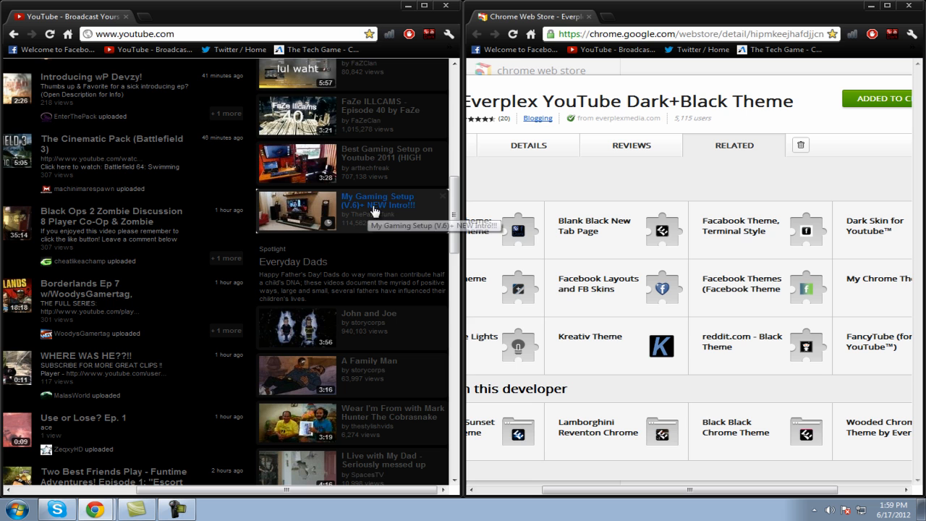
pyautogui.click(377, 200)
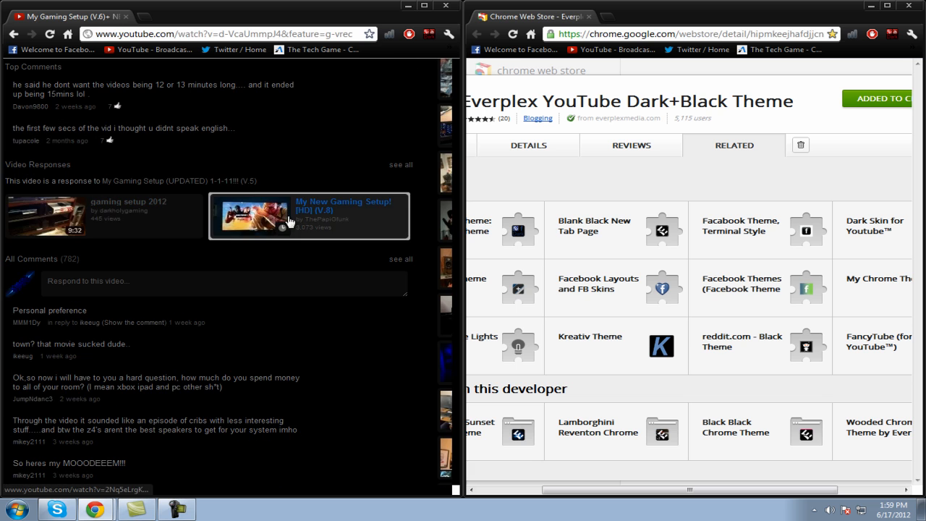
pyautogui.scroll(-3)
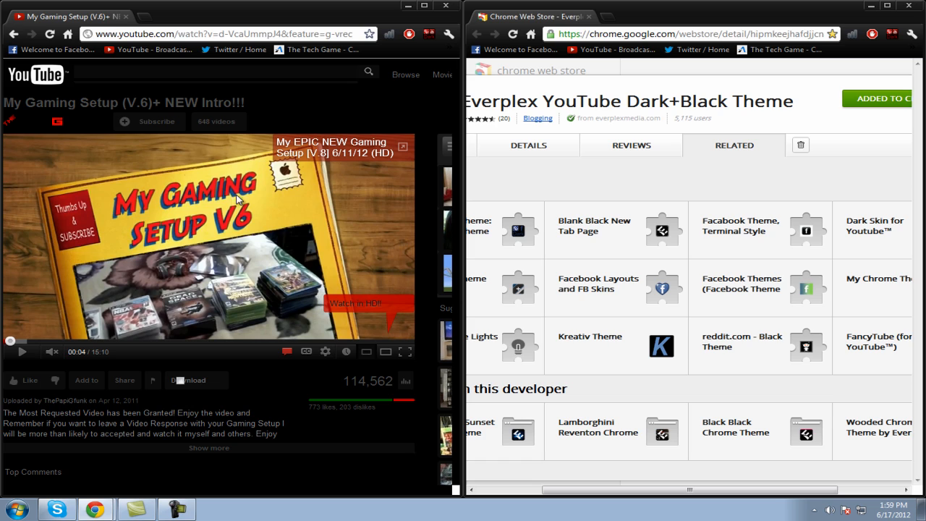
pyautogui.moveTo(390, 131)
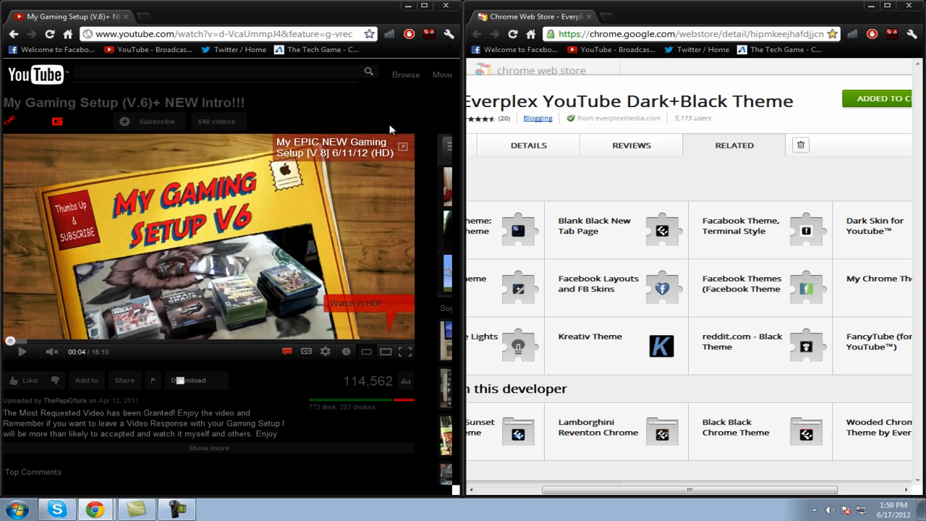